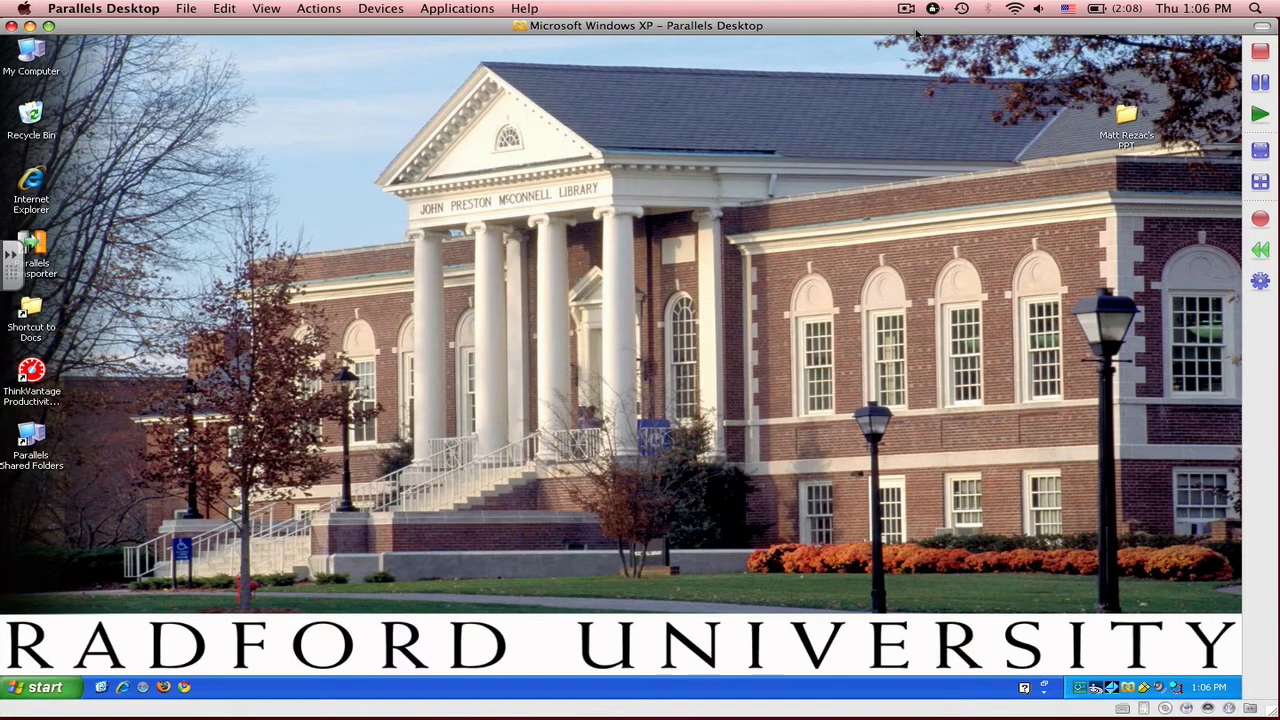
pyautogui.moveTo(709, 48)
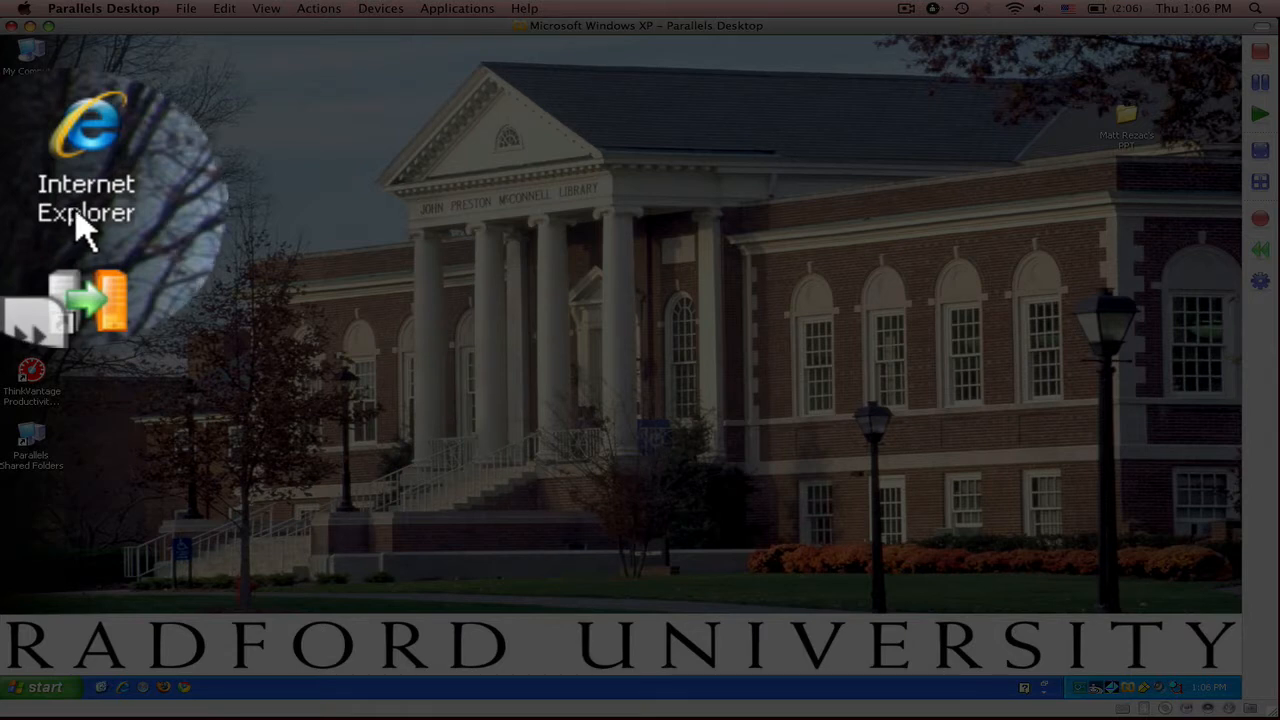
# Step: Launch Internet Explorer from the Windows XP desktop icon
pyautogui.doubleClick(86, 140)
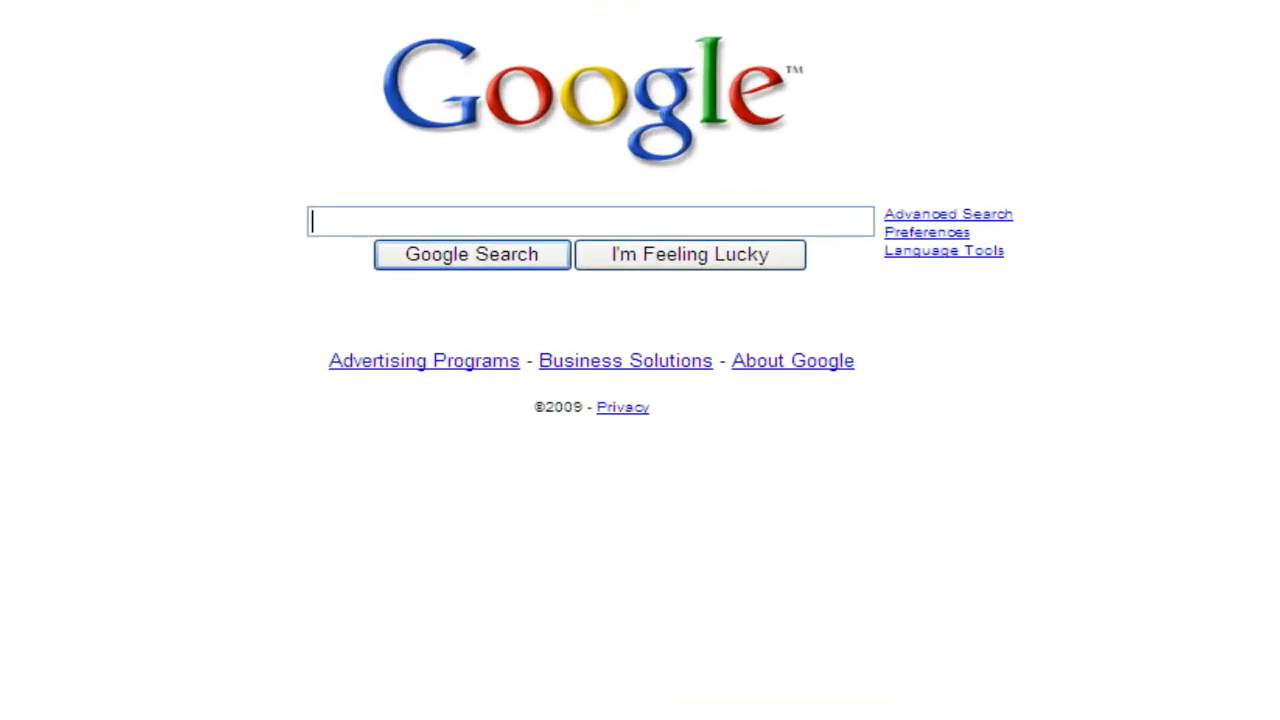
pyautogui.moveTo(110, 110)
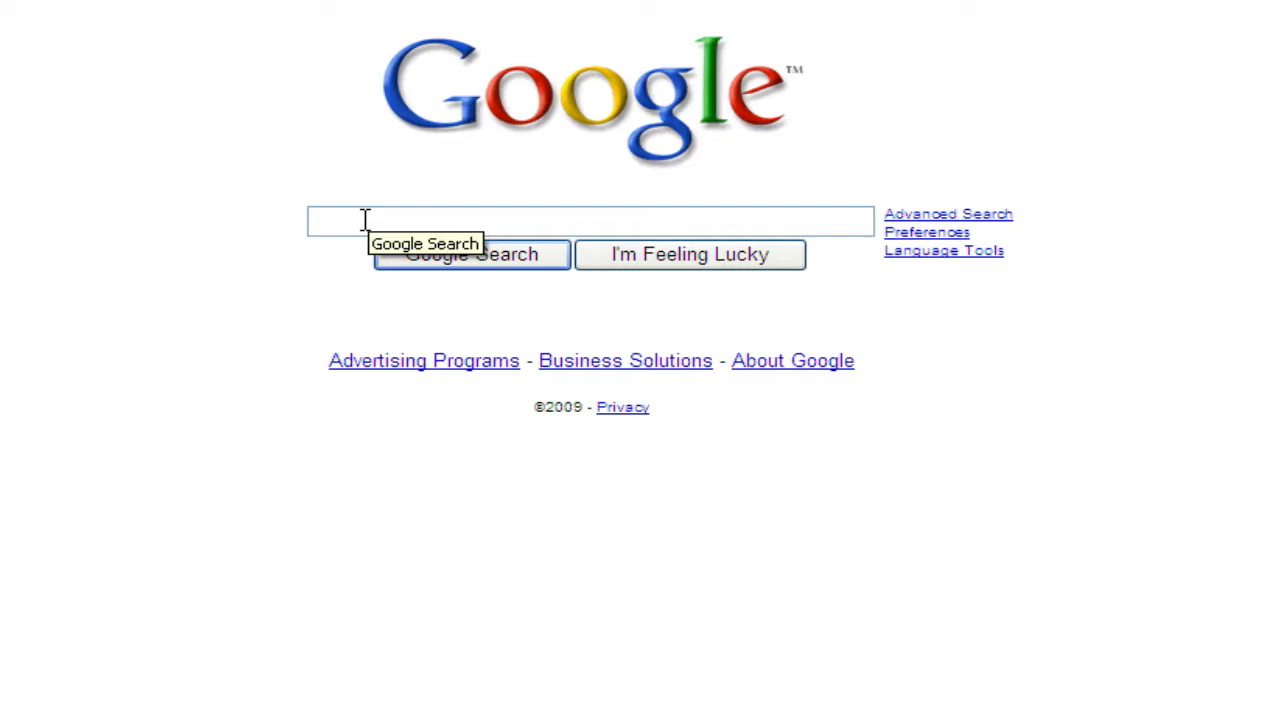
# Step: Search Google for 'google earth'
pyautogui.write('google ear')
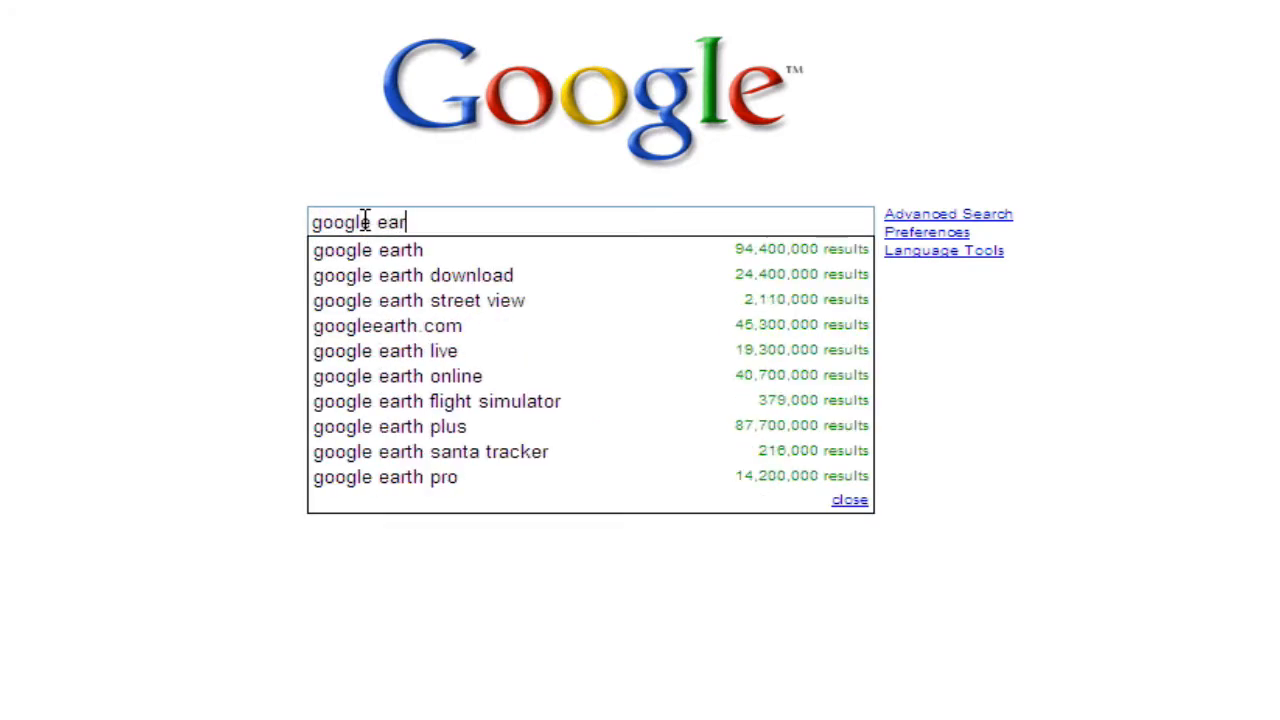
pyautogui.write('th')
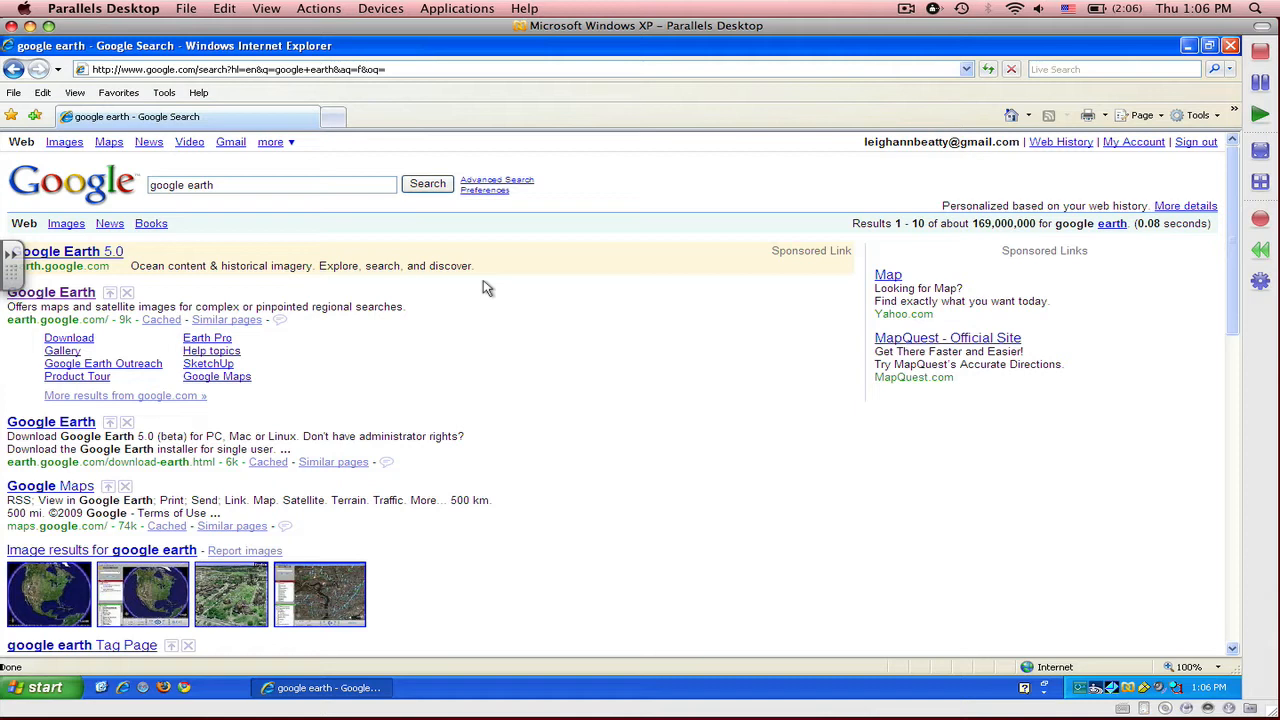
pyautogui.moveTo(117, 258)
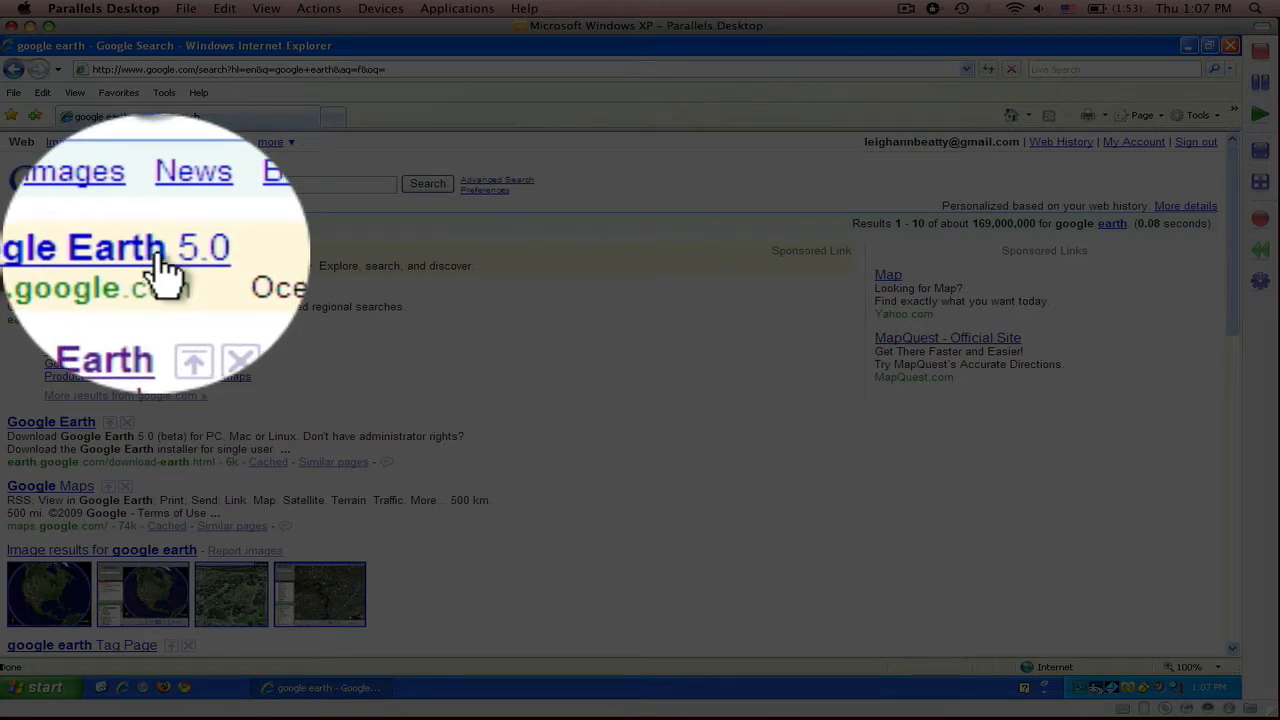
pyautogui.moveTo(165, 265)
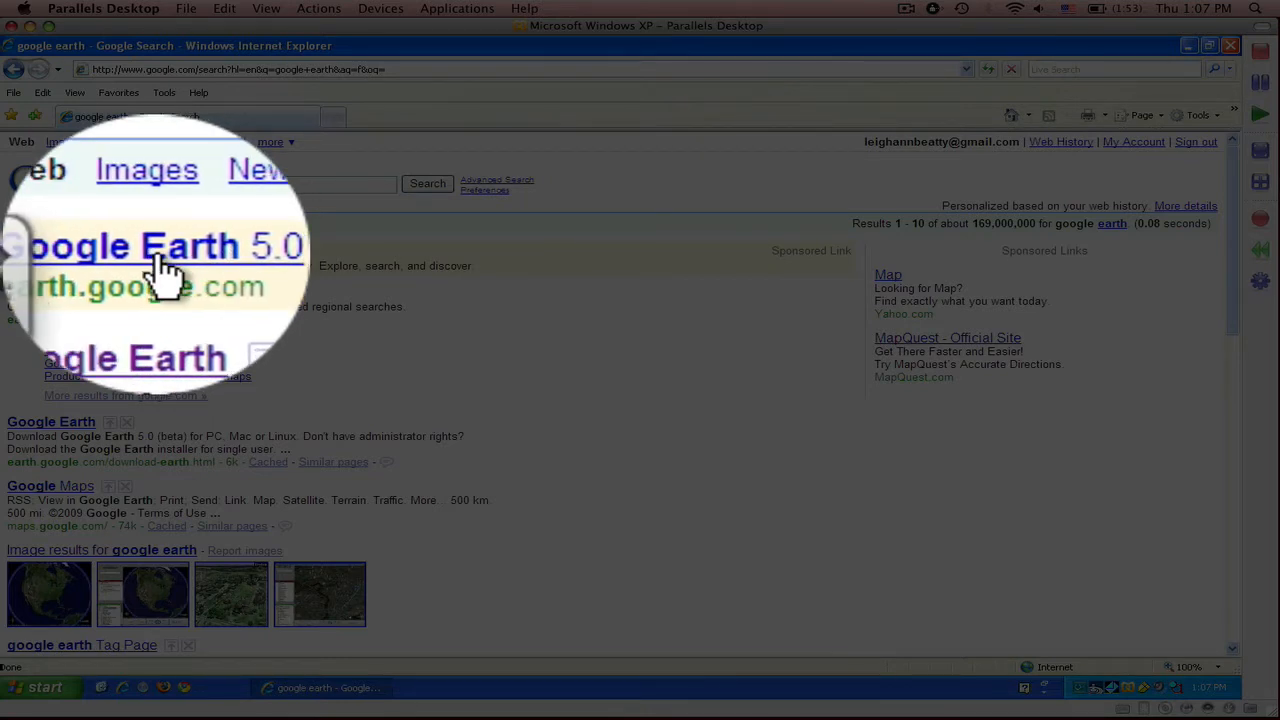
# Step: Open the sponsored 'Google Earth 5.0' result to reach earth.google.com
pyautogui.click(150, 246)
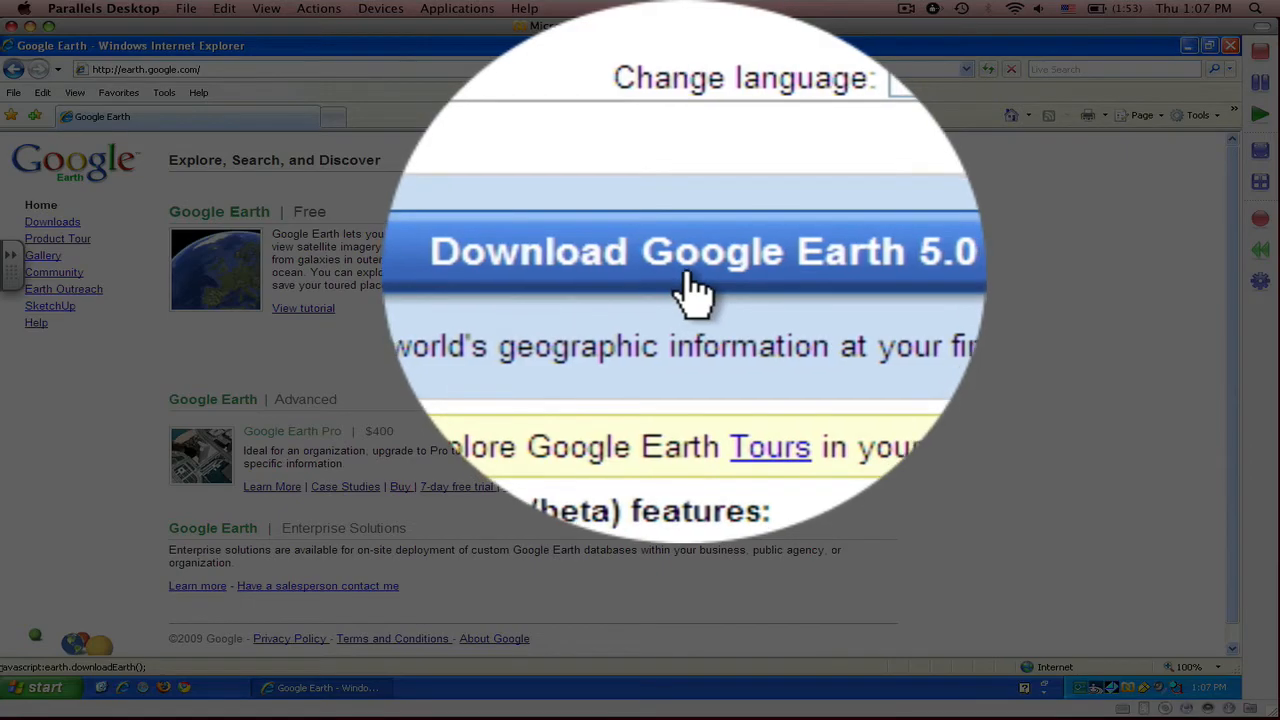
# Step: Go to the Download Google Earth 5.0 page with Google Updater
pyautogui.click(700, 251)
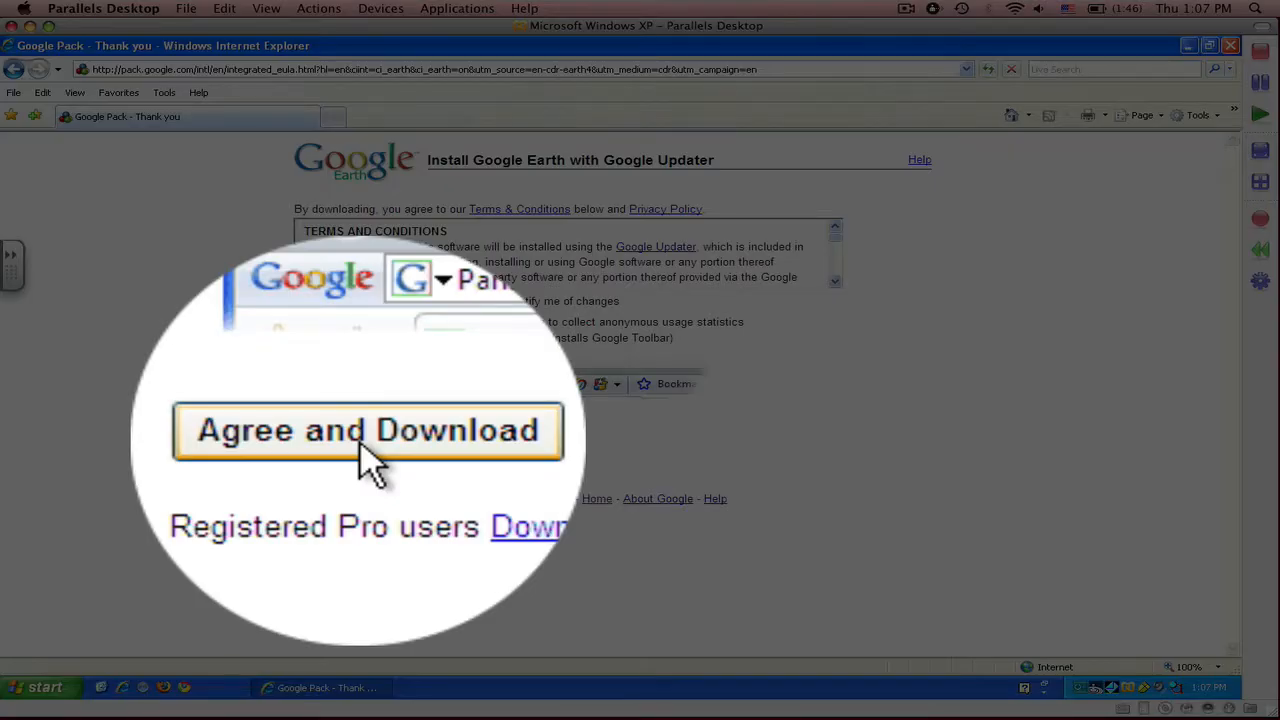
# Step: Agree to the terms and download Google Earth via Google Updater
pyautogui.click(370, 430)
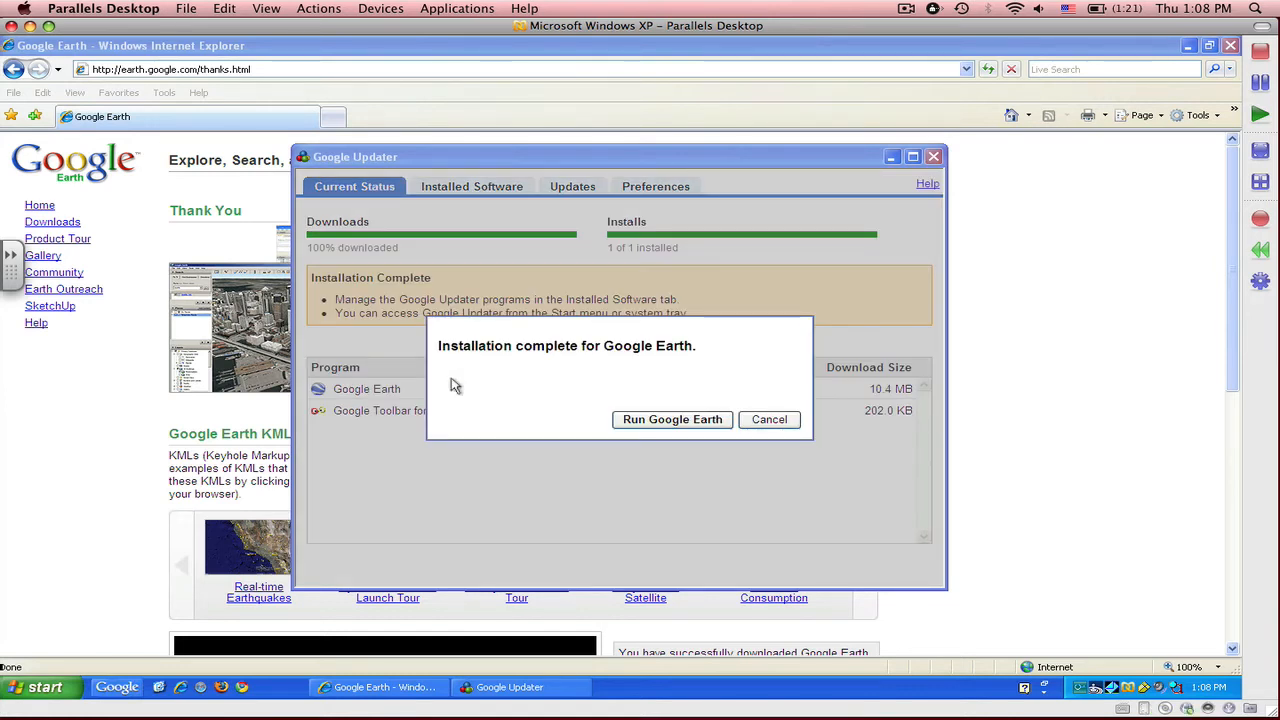
pyautogui.moveTo(714, 367)
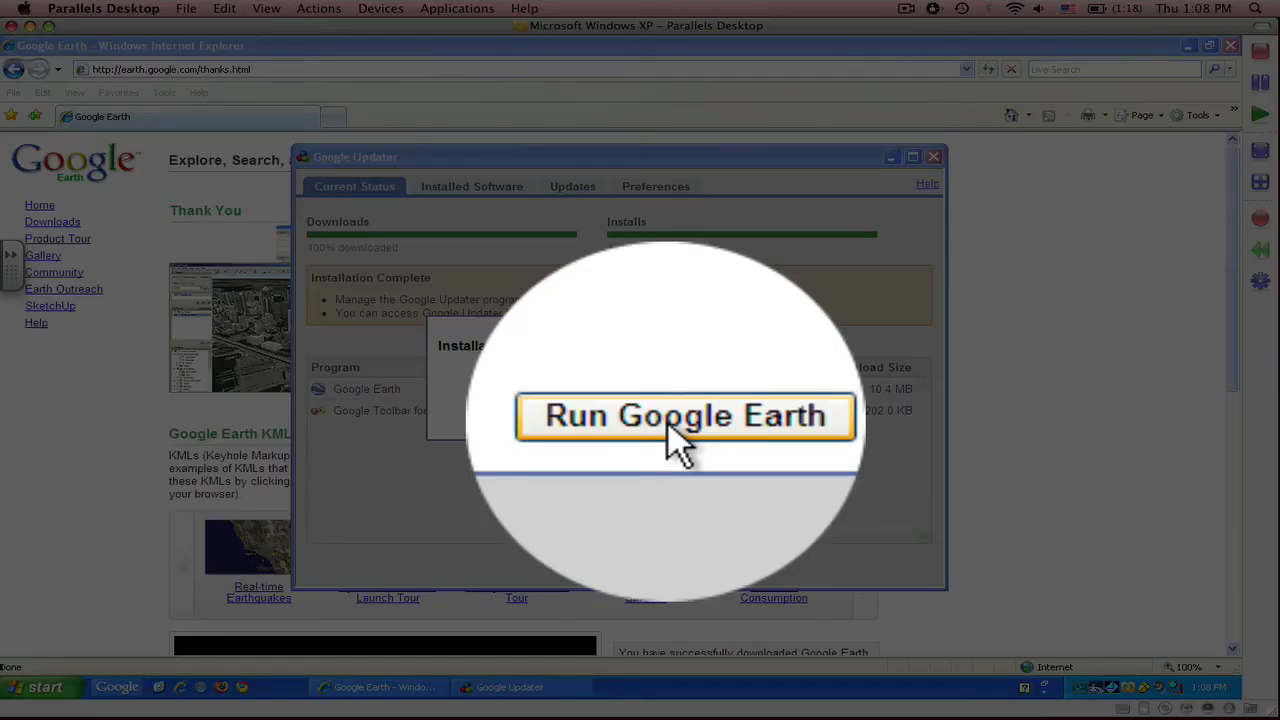
# Step: Run Google Earth from the Installation complete dialog
pyautogui.click(685, 416)
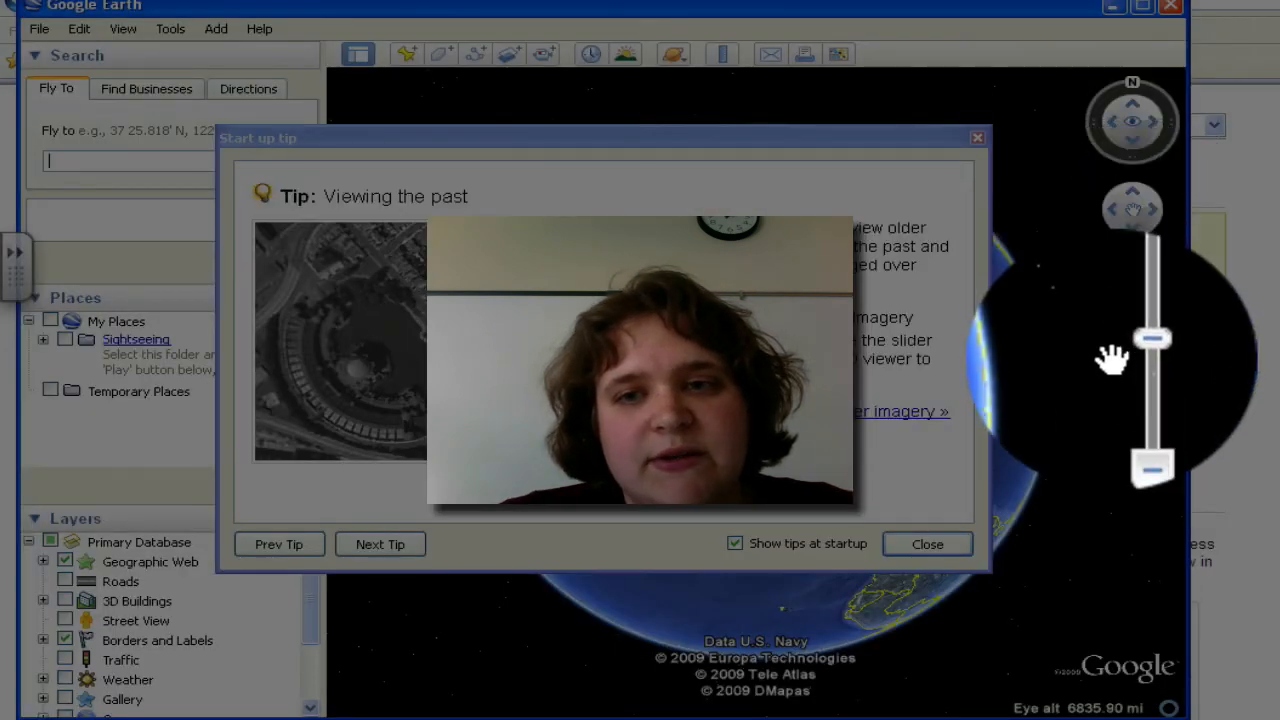
pyautogui.moveTo(1145, 145)
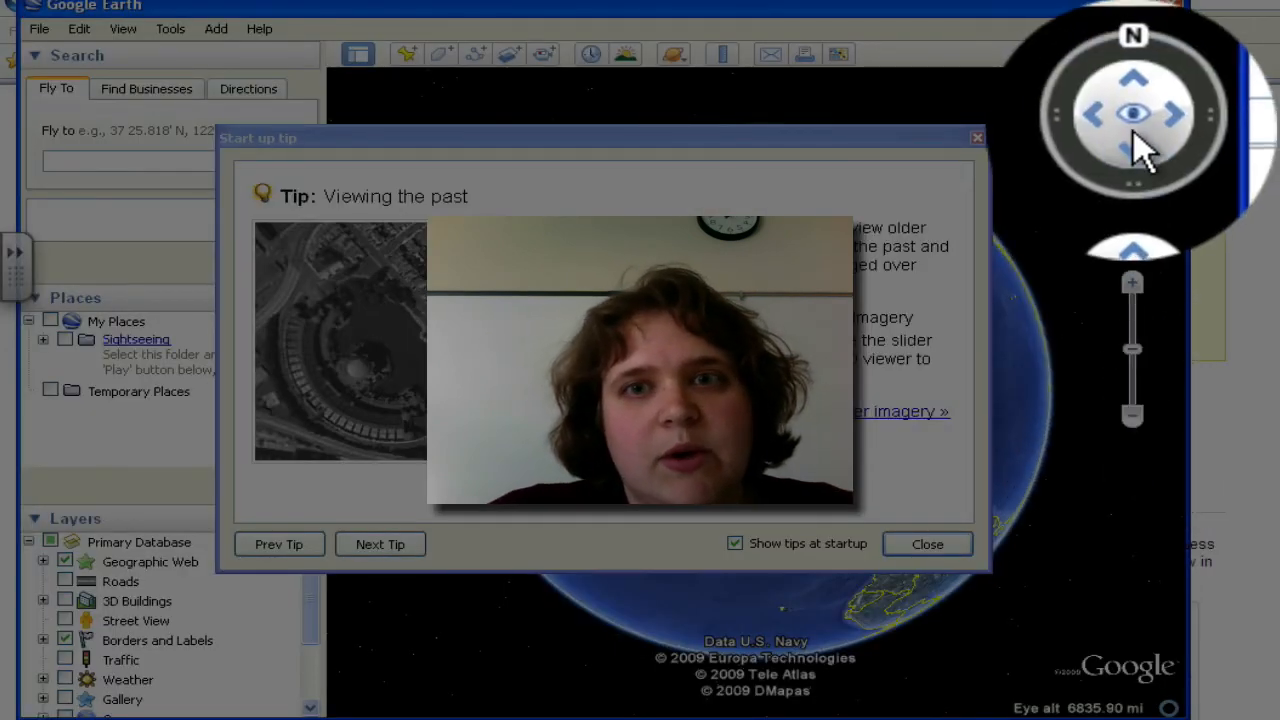